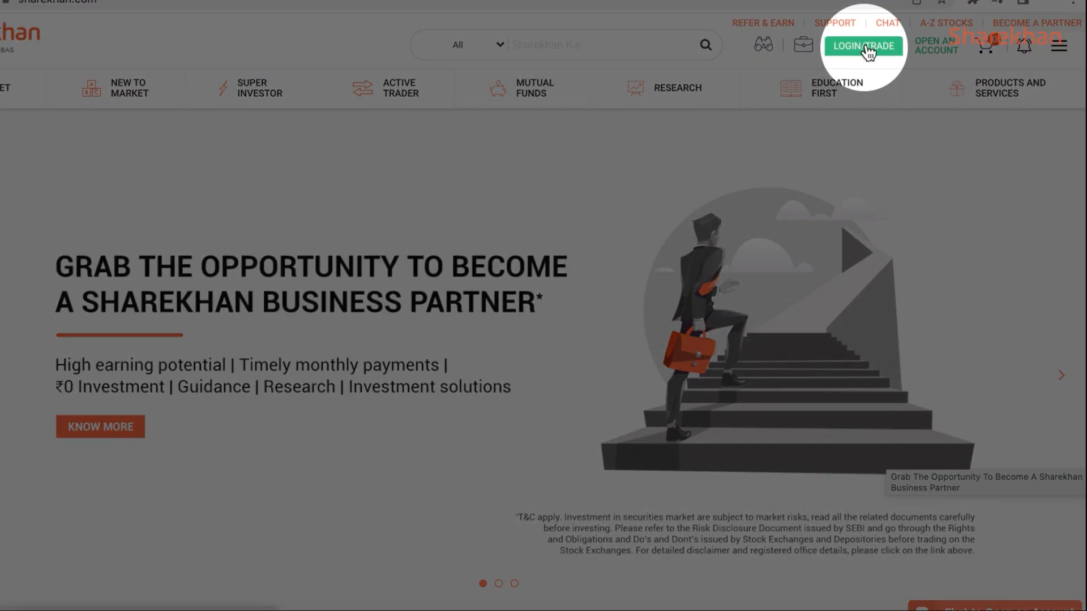
Log in to the Sharekhan trading account using the saved credentials.
left_click(862, 46)
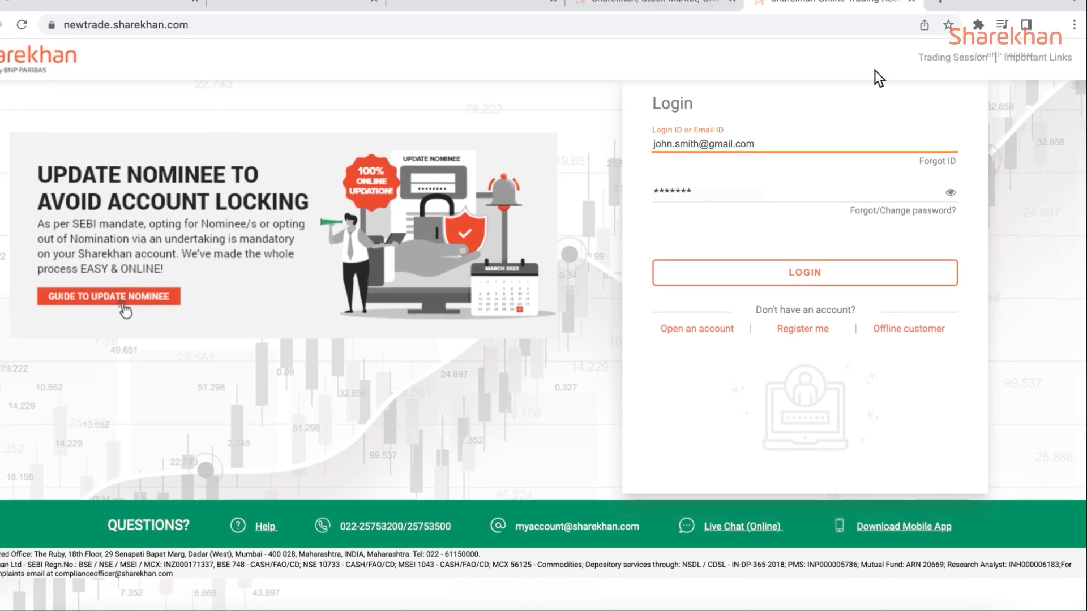
left_click(803, 272)
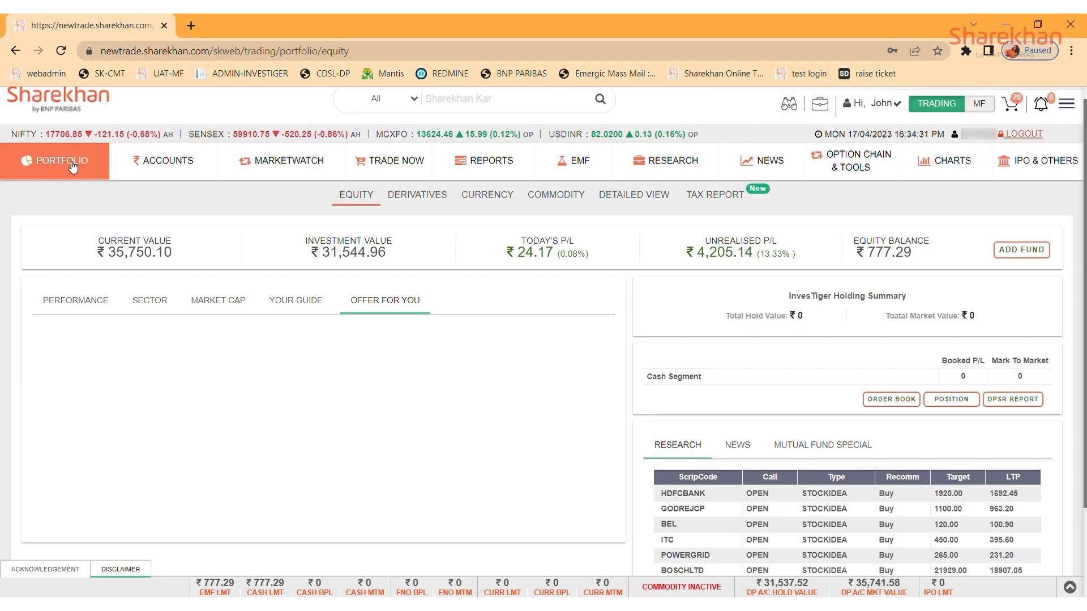
Open Profile from the Hi, John menu and start editing the registered email.
left_click(875, 103)
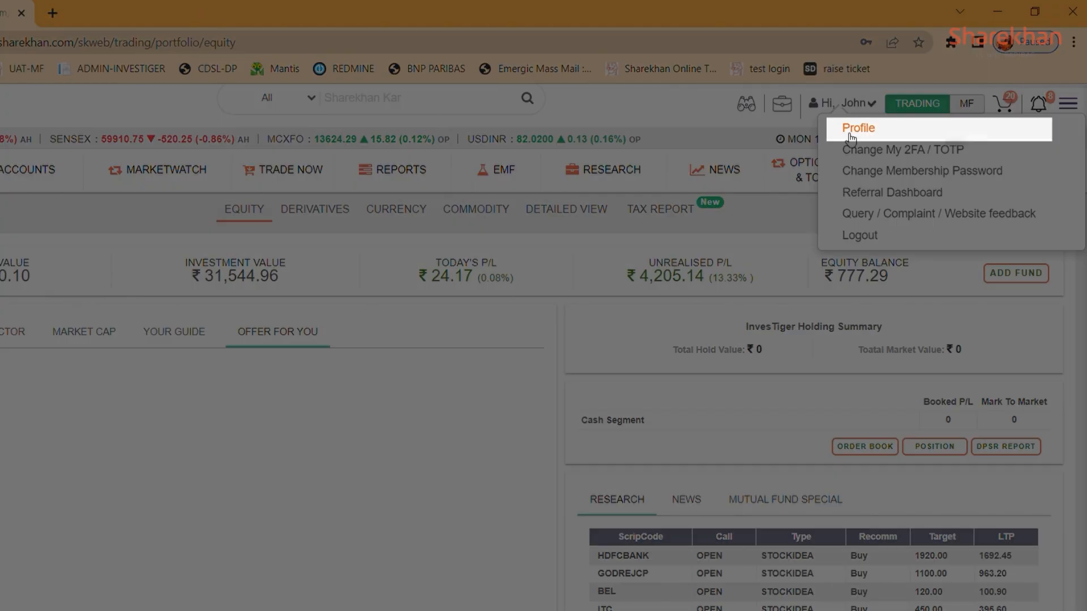
left_click(857, 127)
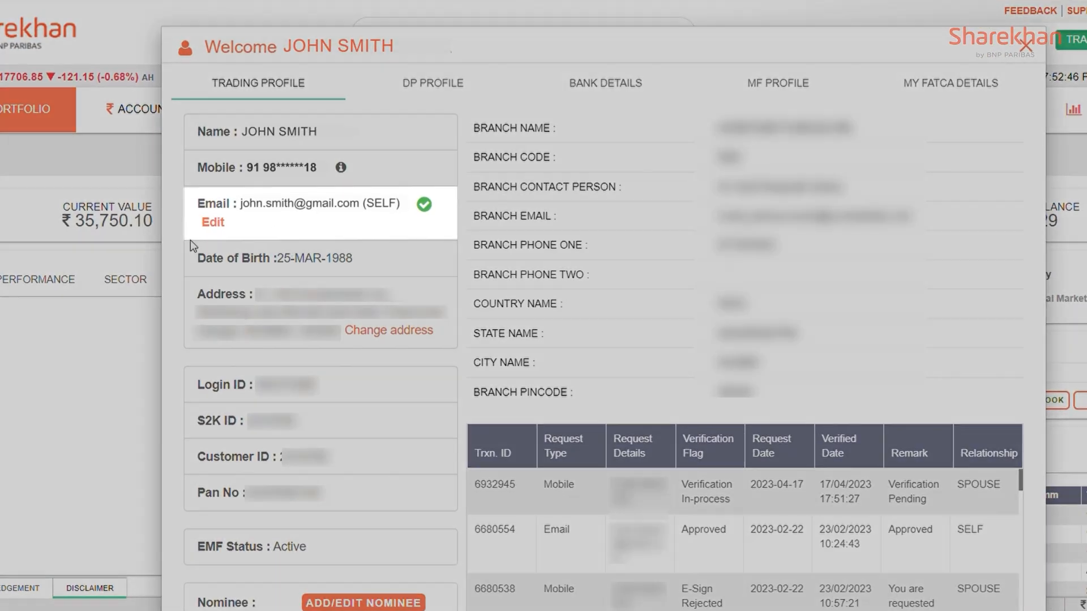
left_click(212, 223)
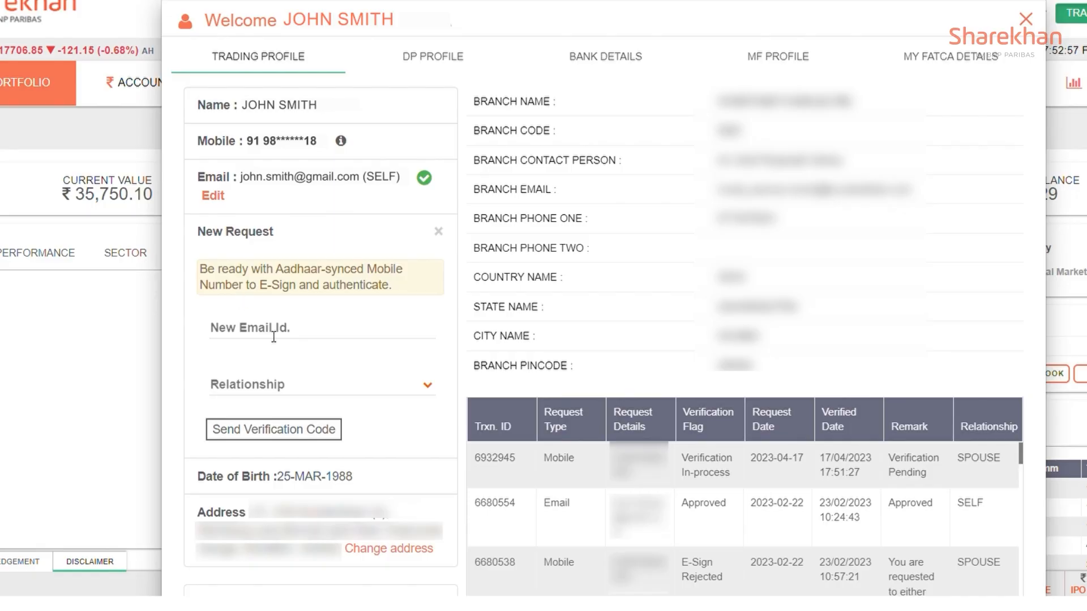
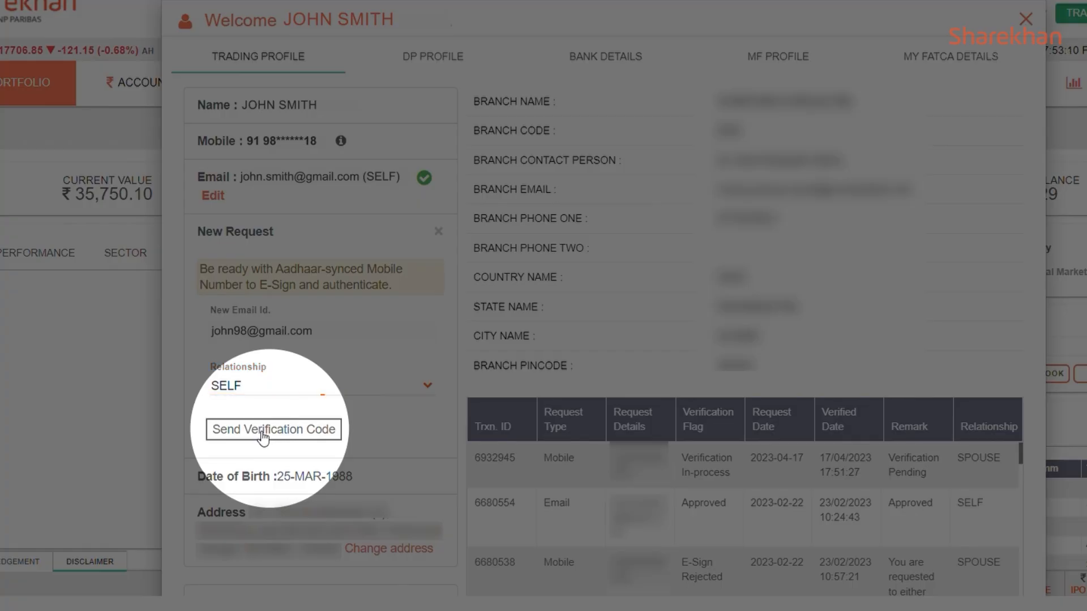
left_click(273, 429)
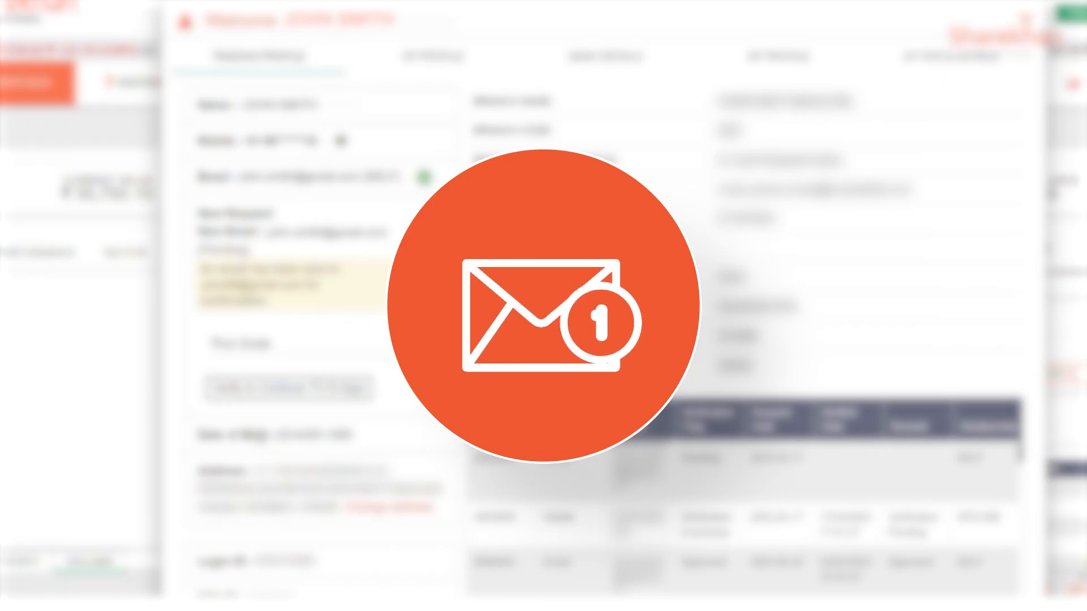
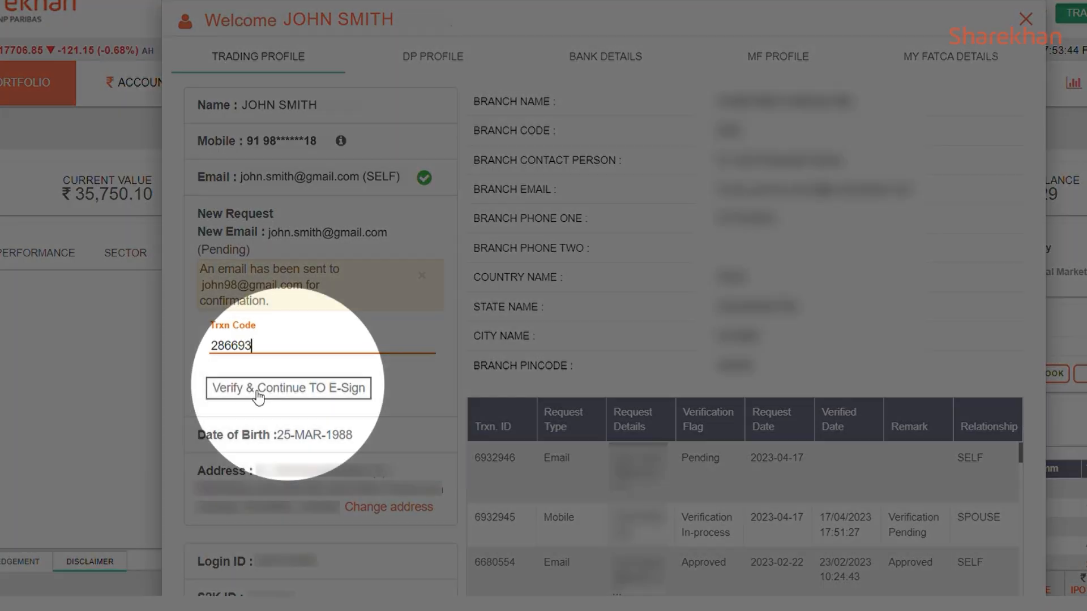
left_click(288, 388)
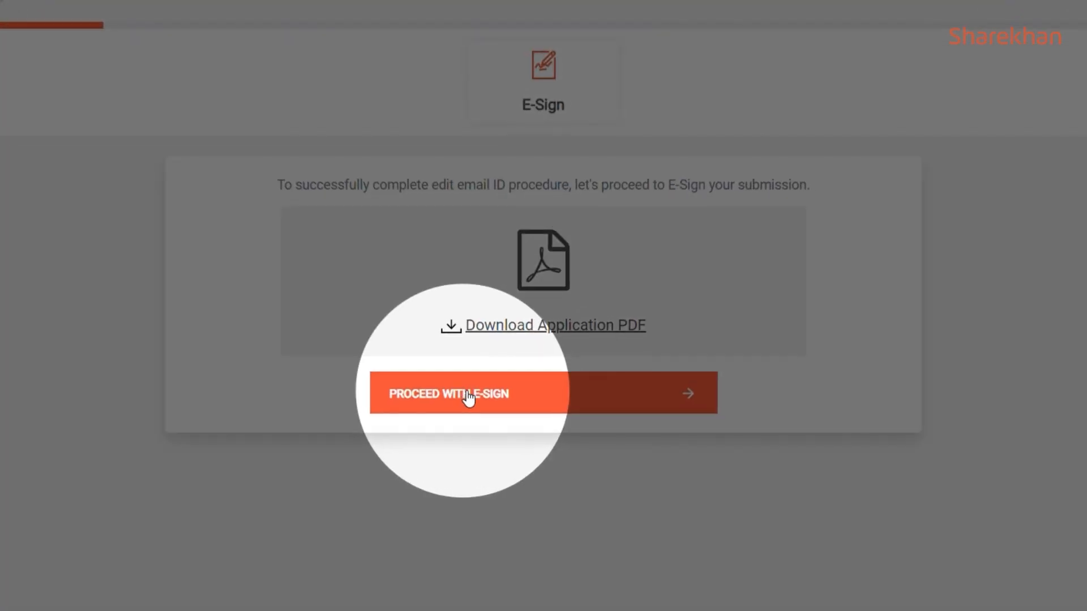
left_click(468, 393)
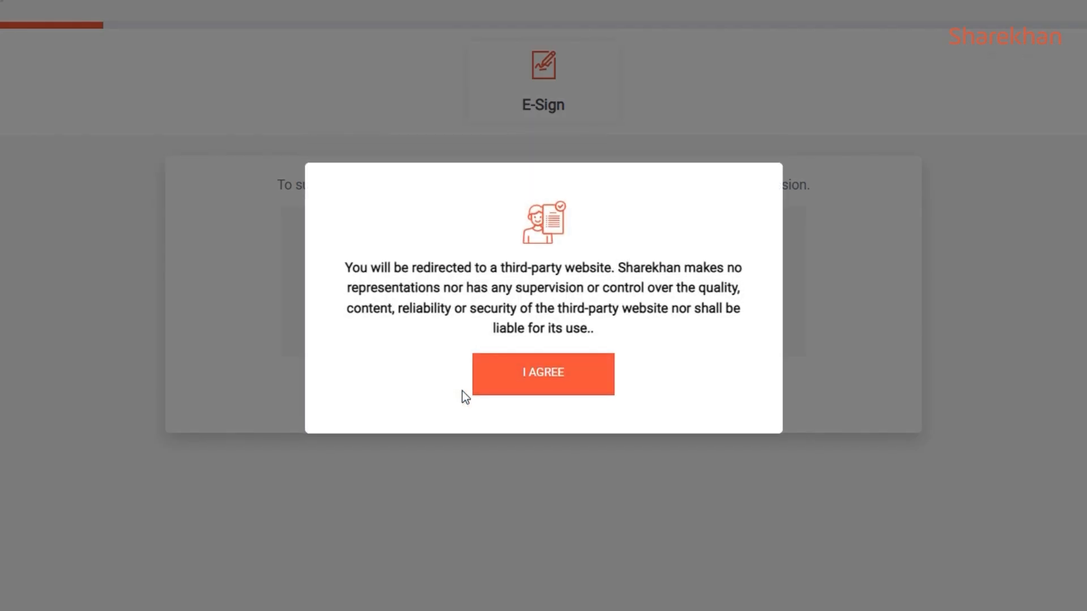
left_click(542, 373)
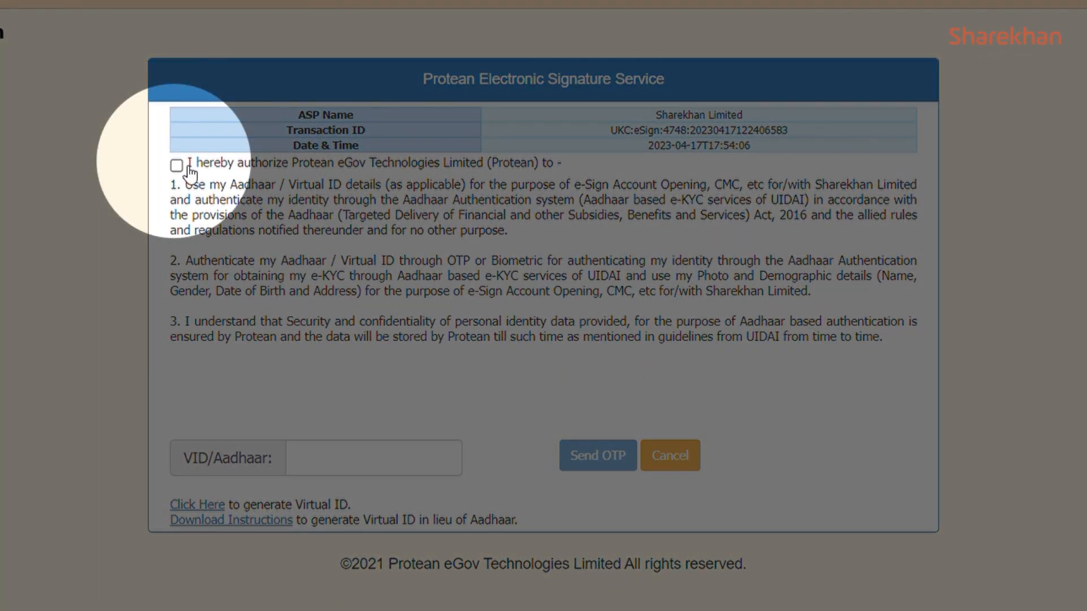
Authorize Protean to use Aadhaar details and request an OTP.
left_click(177, 166)
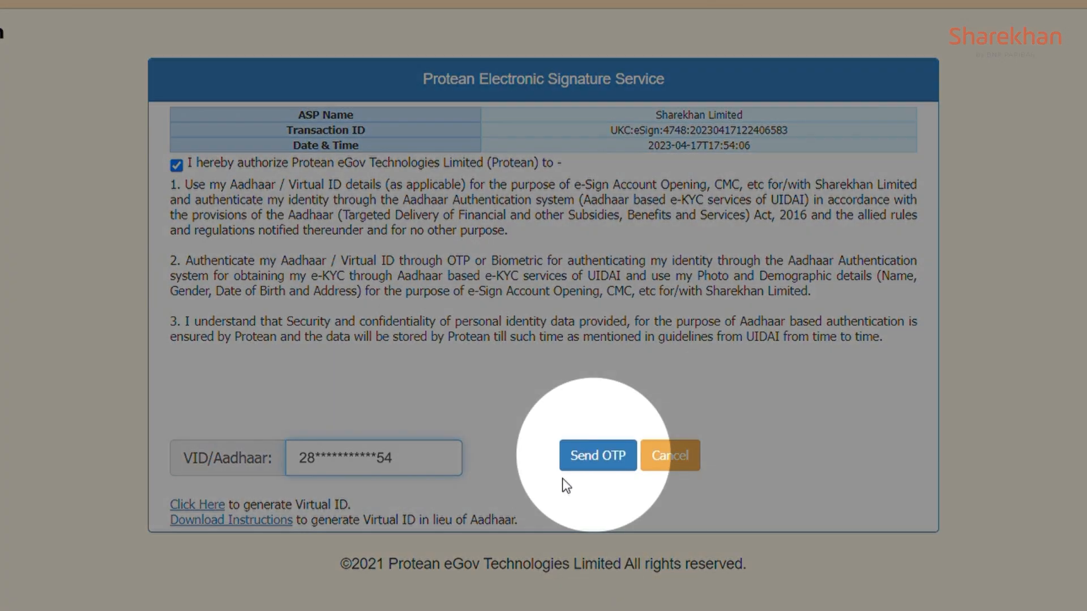
left_click(597, 455)
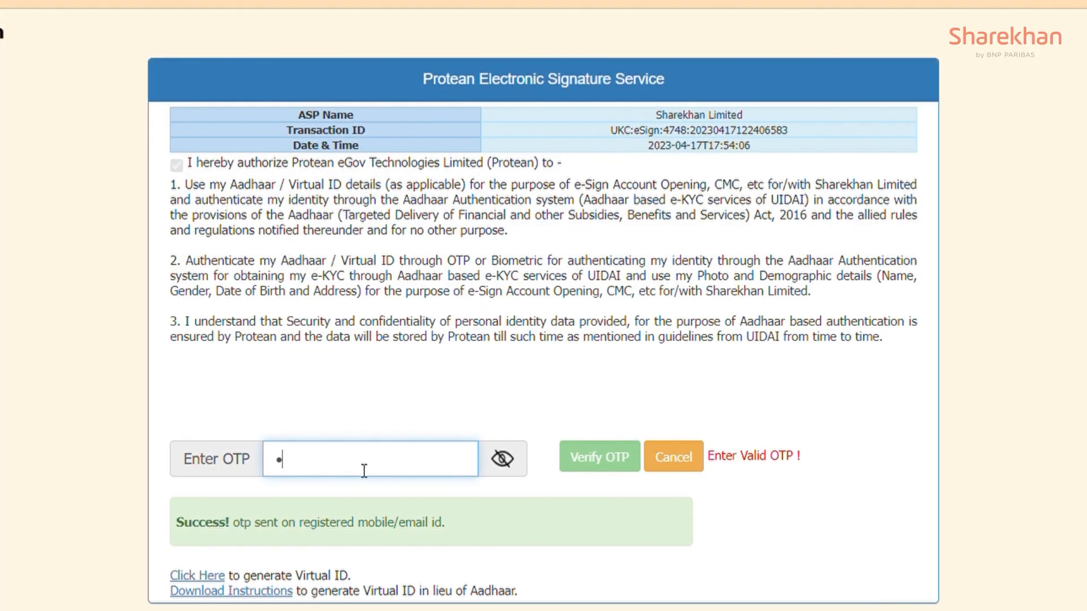
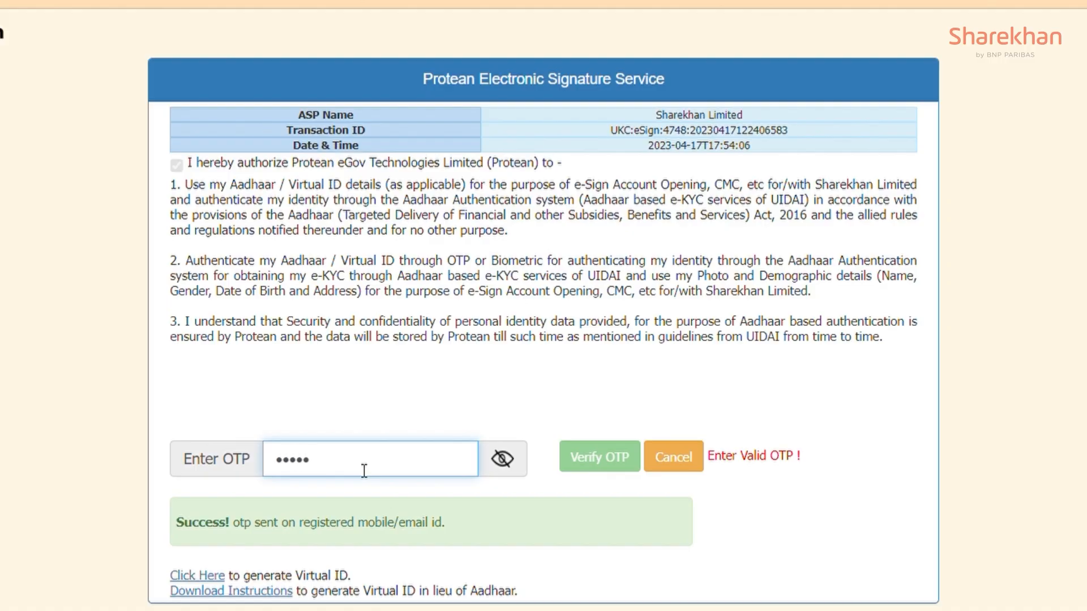
Enter the OTP and submit it for verification to finish e-signing.
left_click(599, 456)
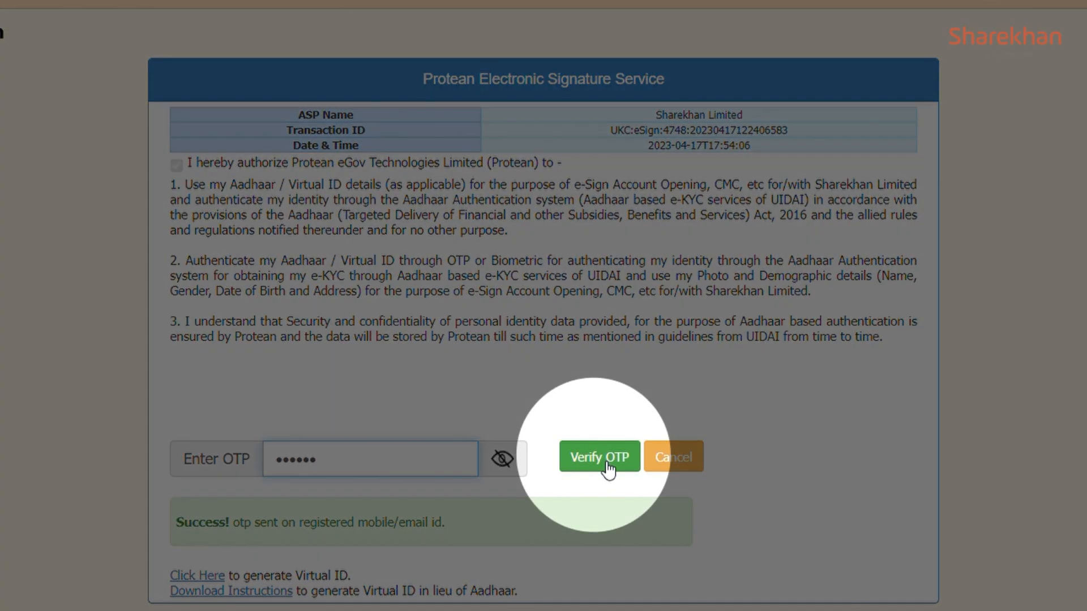
left_click(597, 449)
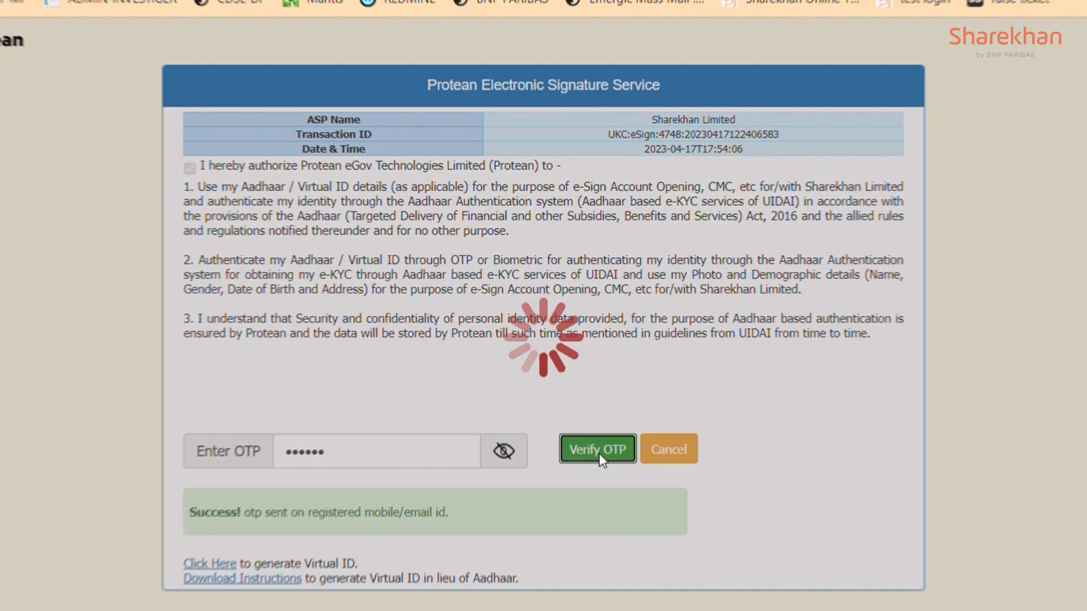